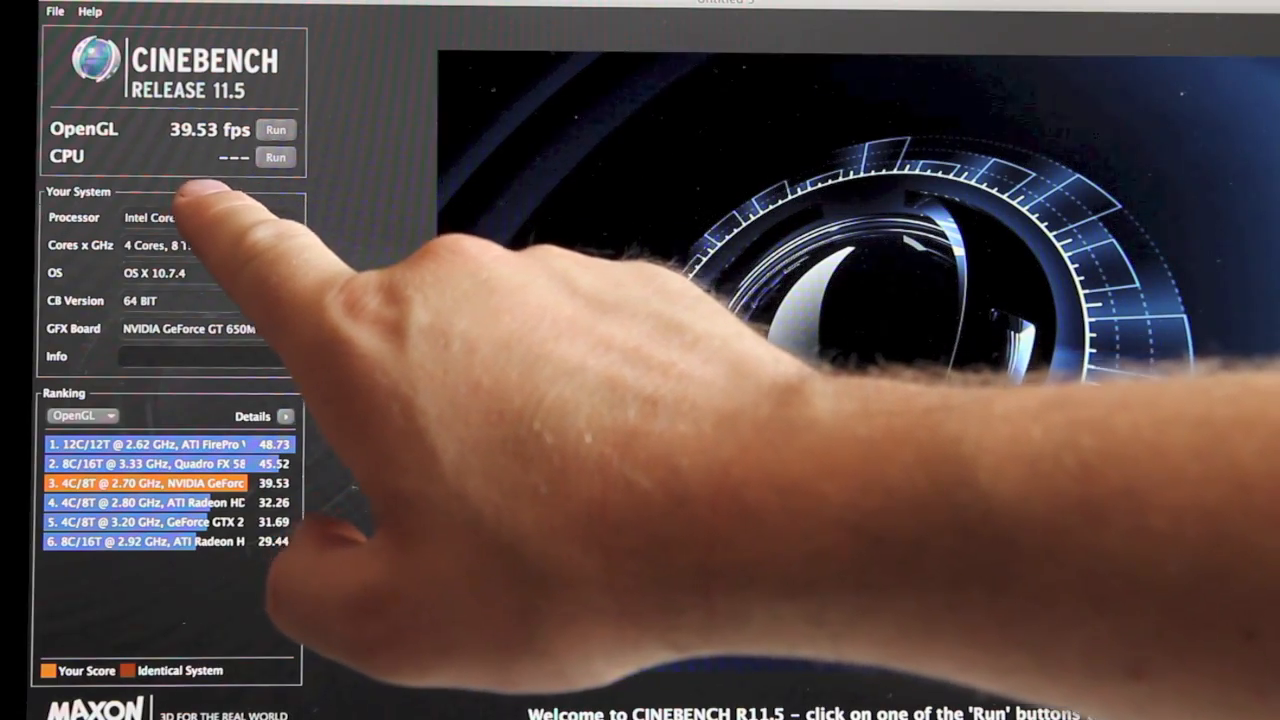
click(276, 156)
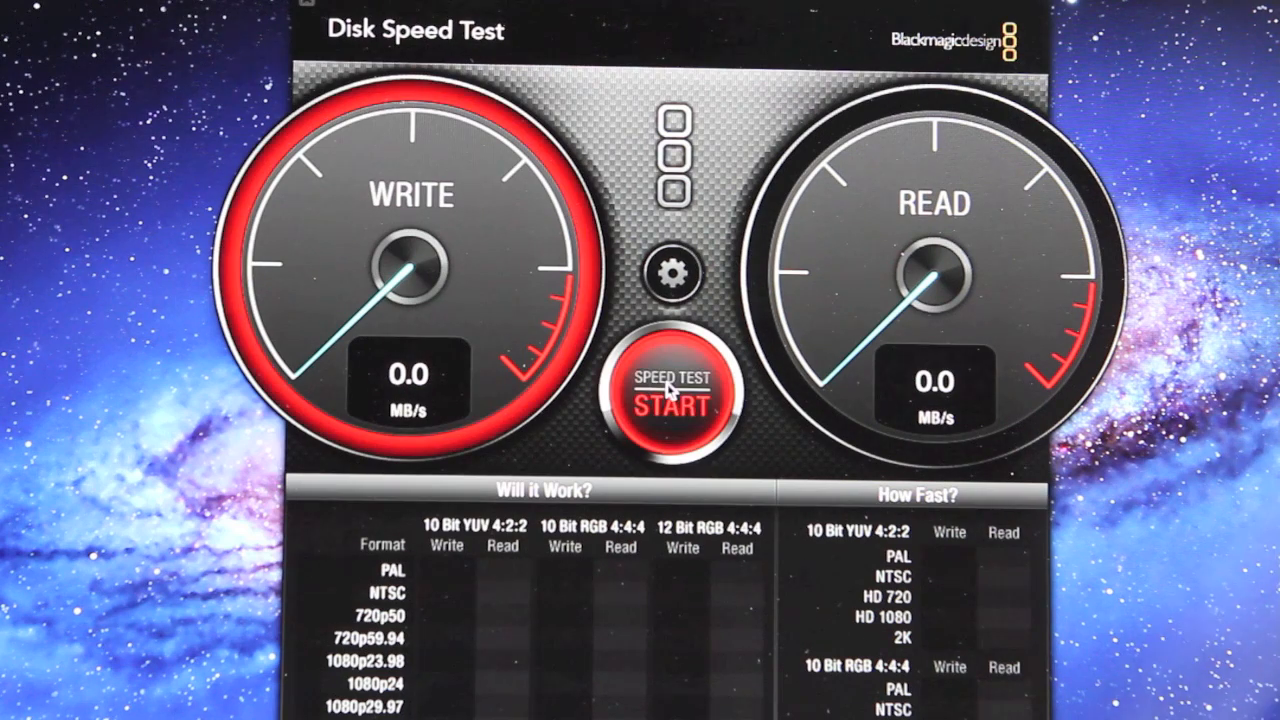
click(676, 396)
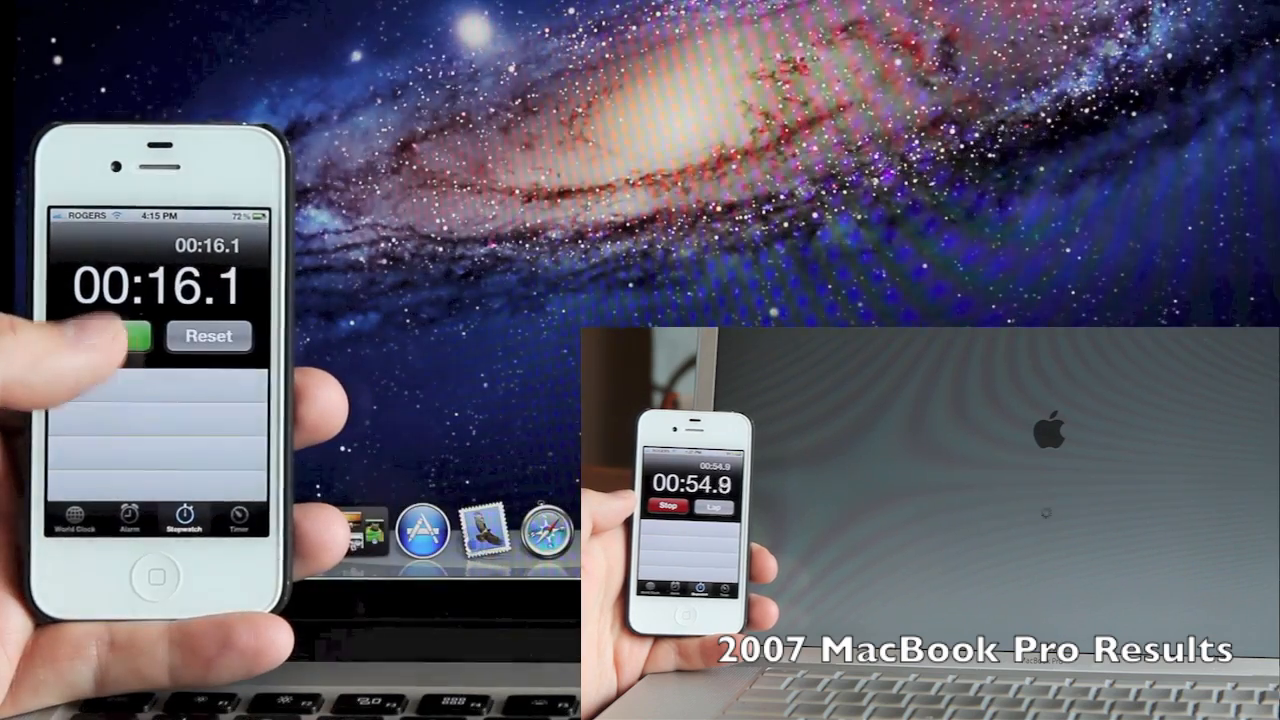
click(108, 336)
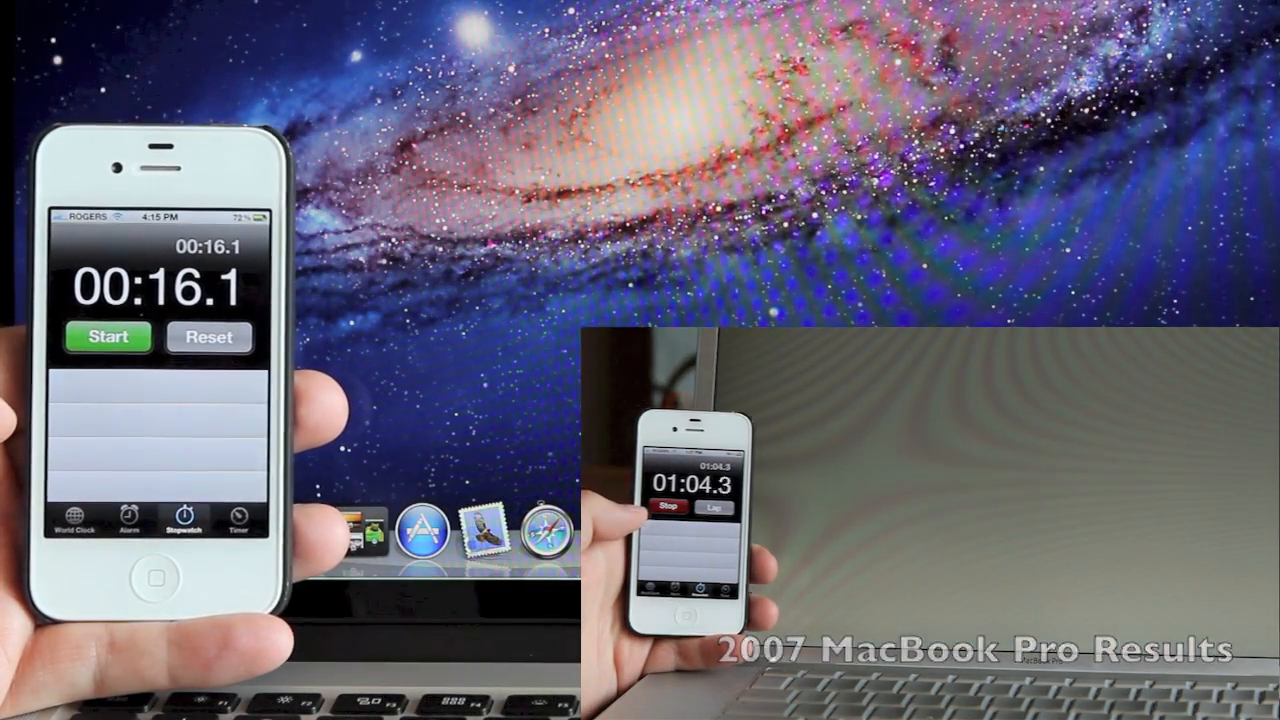